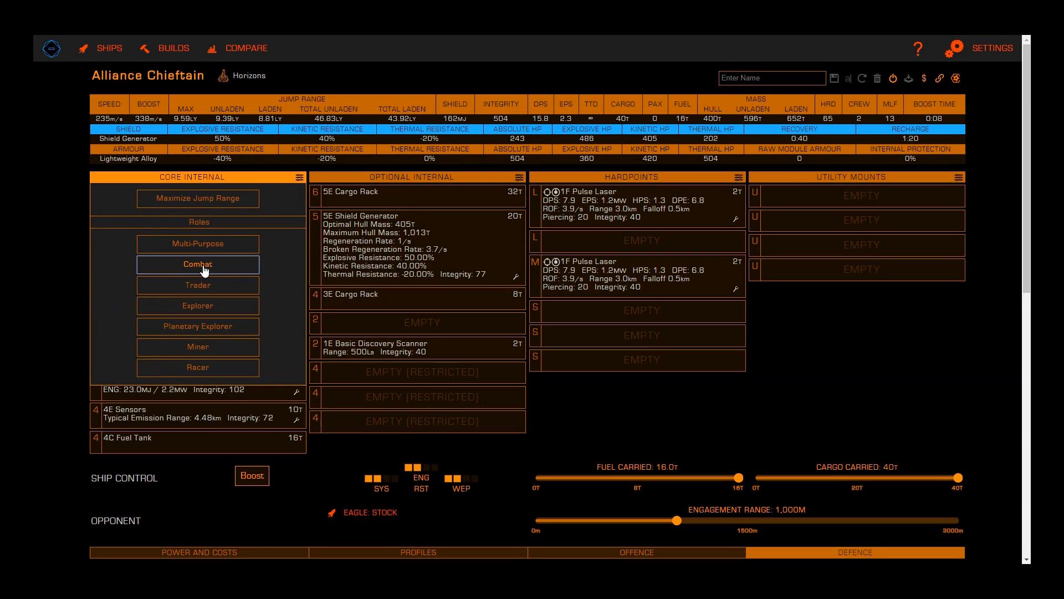
# Step: Apply the Combat role, fit 1D Rail Guns to small hardpoints, and arm the medium hardpoint
pyautogui.click(197, 264)
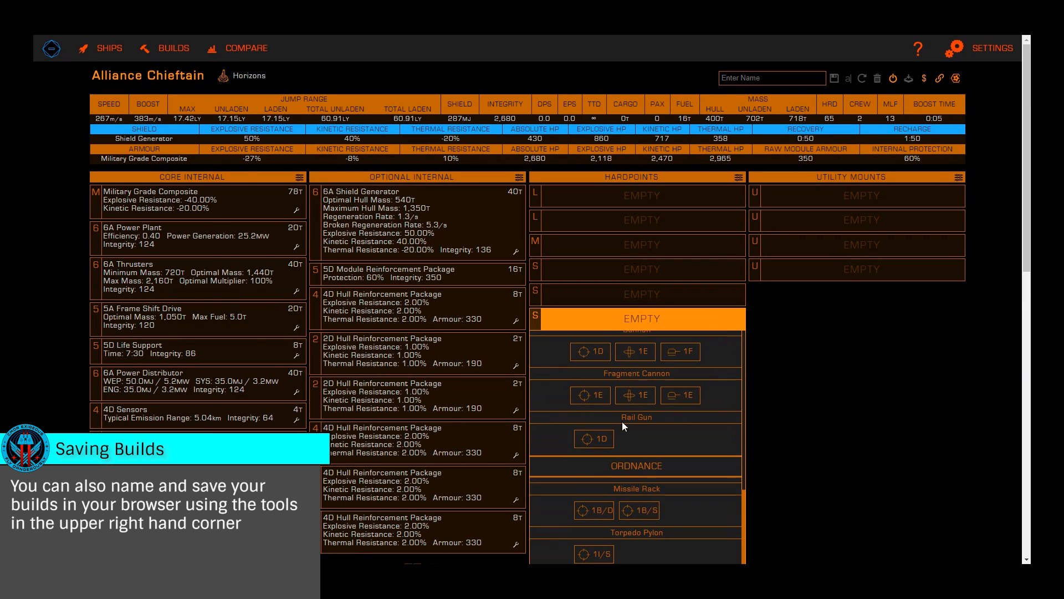
pyautogui.click(594, 438)
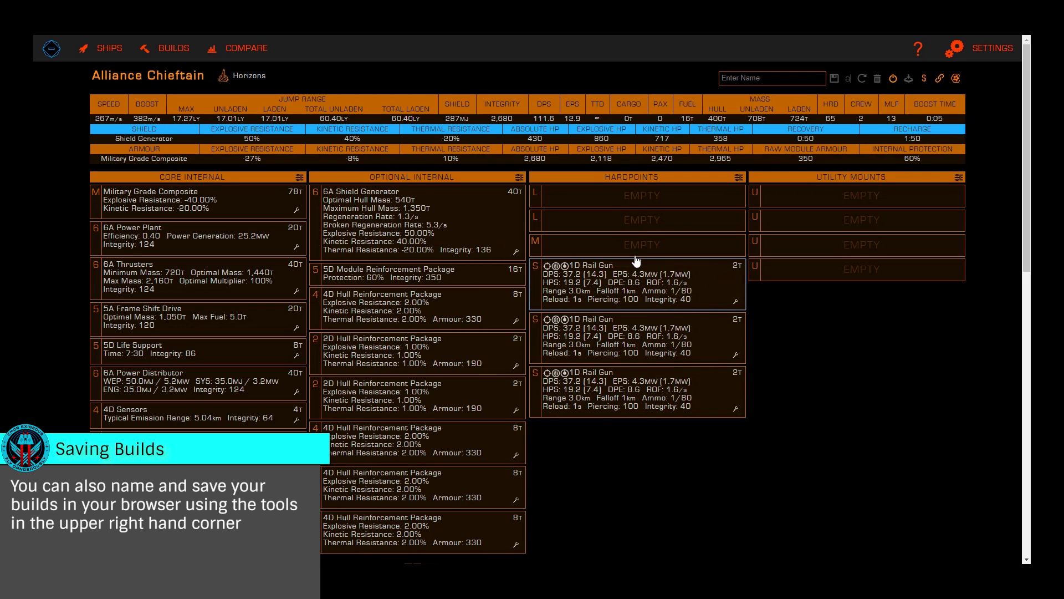
pyautogui.click(637, 245)
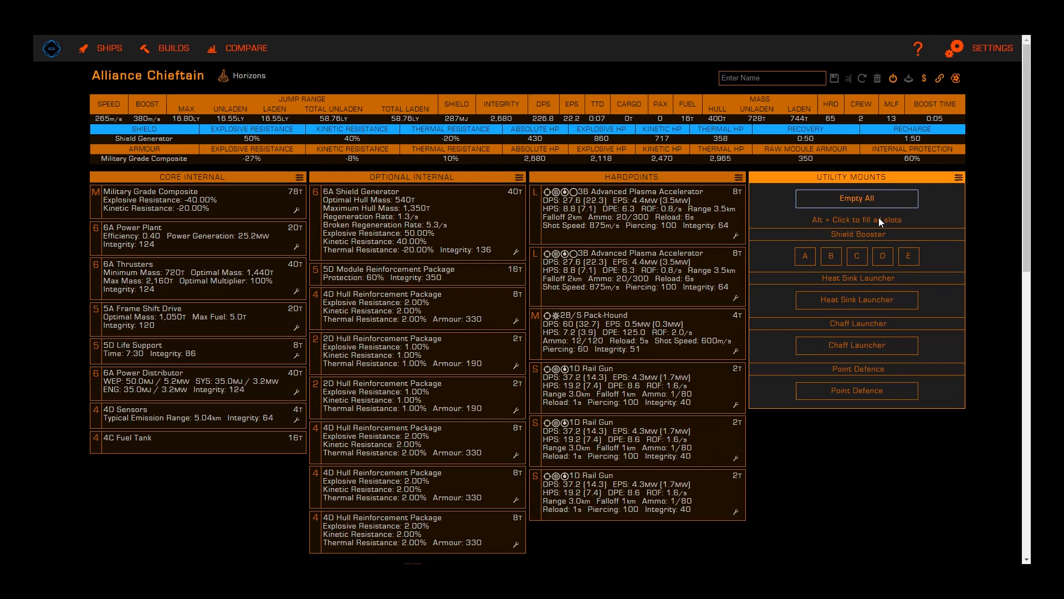
# Step: Browse the ship comparison table, re-sort it by power plant class, and open the Alliance Chieftain
pyautogui.click(108, 49)
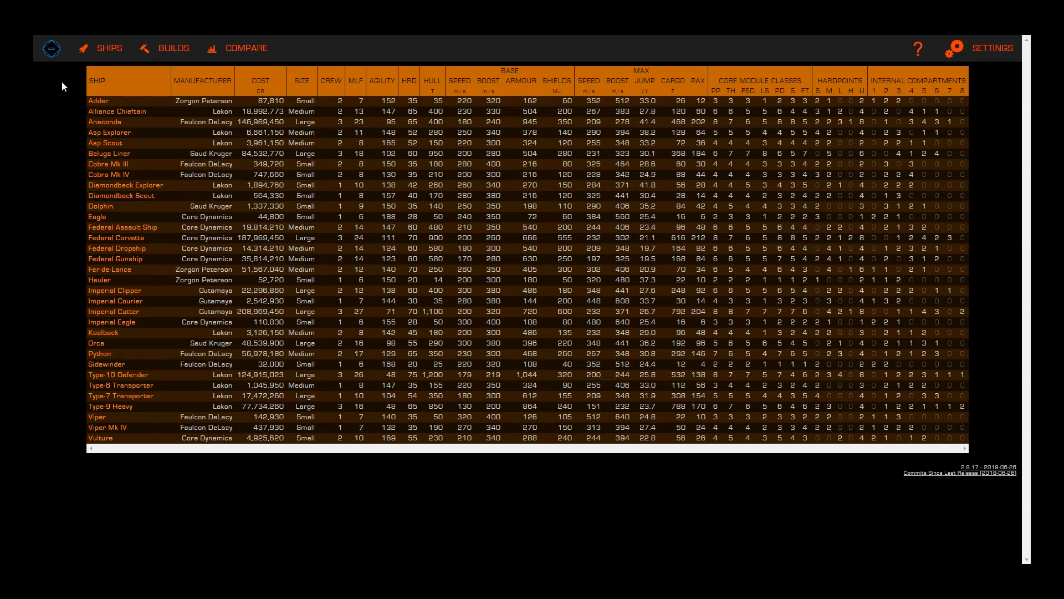
pyautogui.moveTo(694, 88)
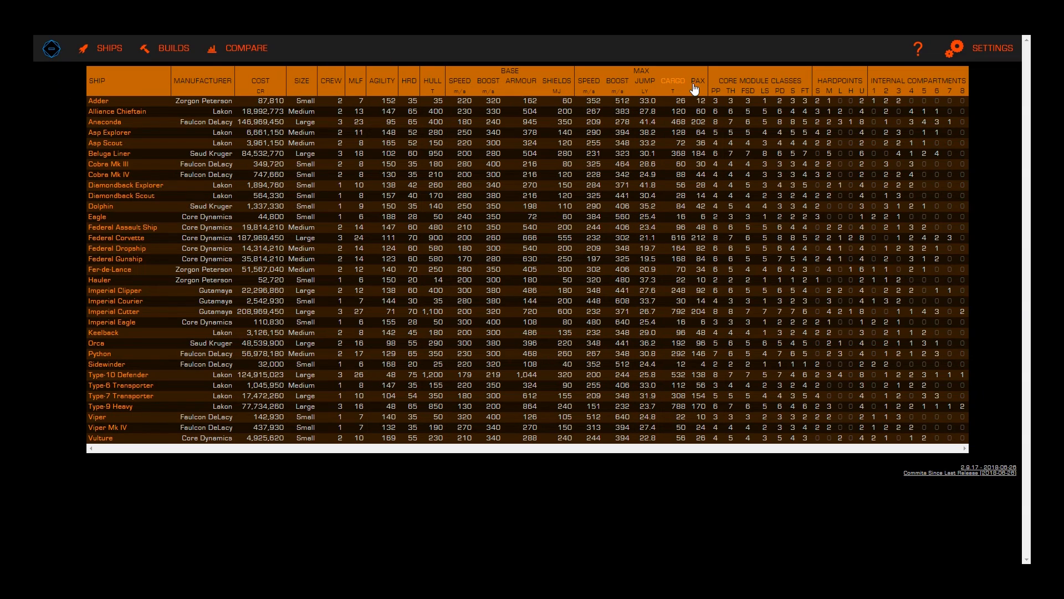
pyautogui.click(715, 90)
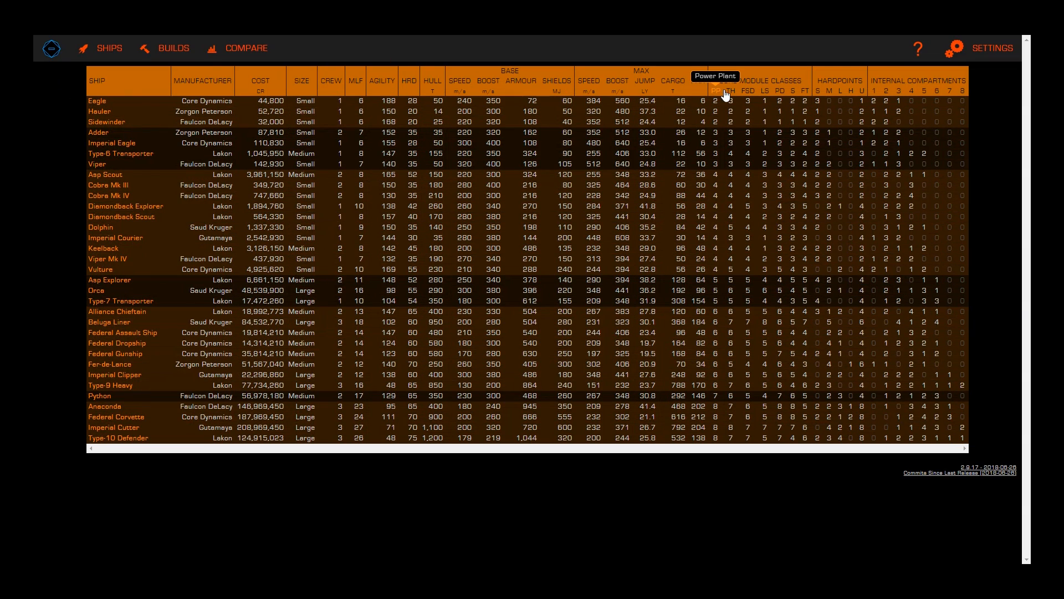
pyautogui.click(741, 91)
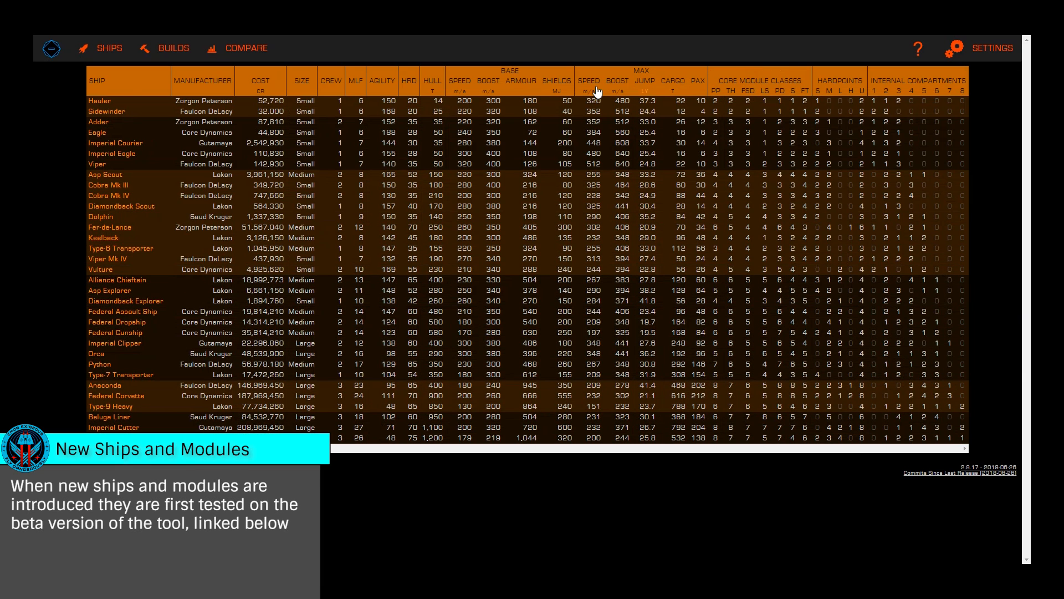
pyautogui.click(97, 81)
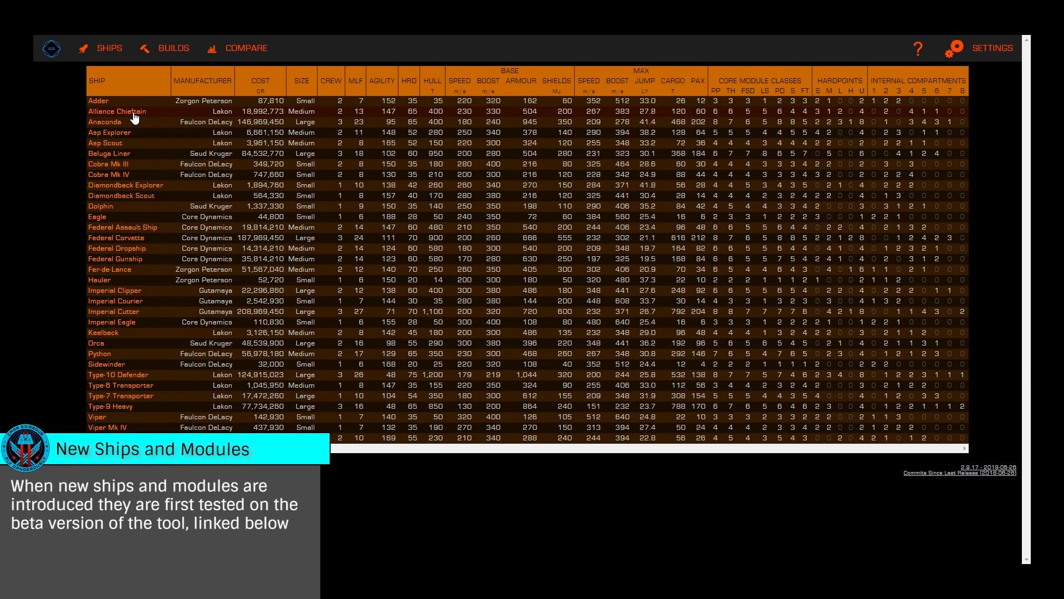
pyautogui.click(117, 111)
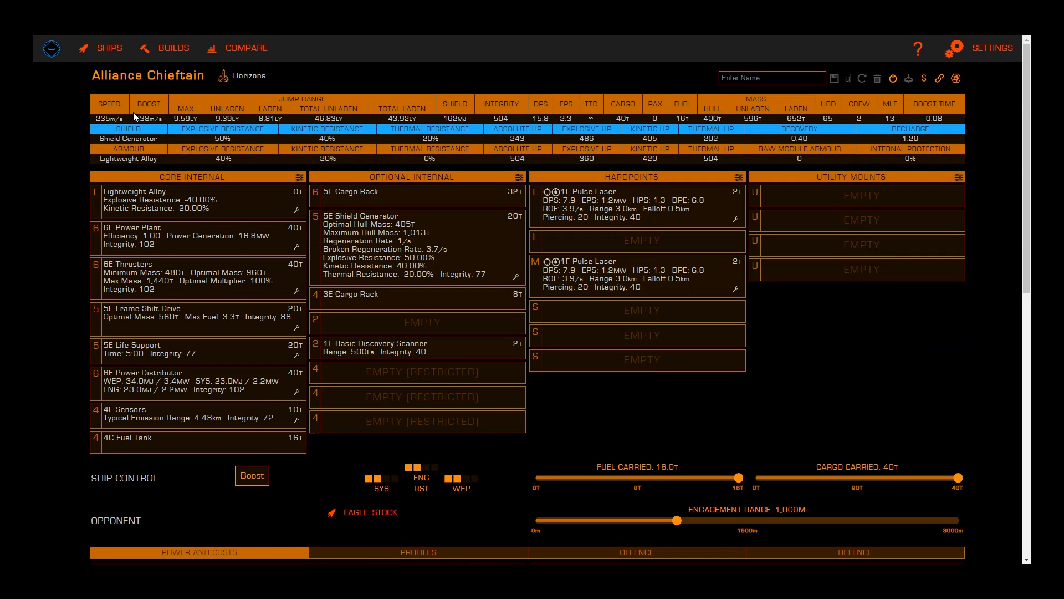
pyautogui.moveTo(157, 244)
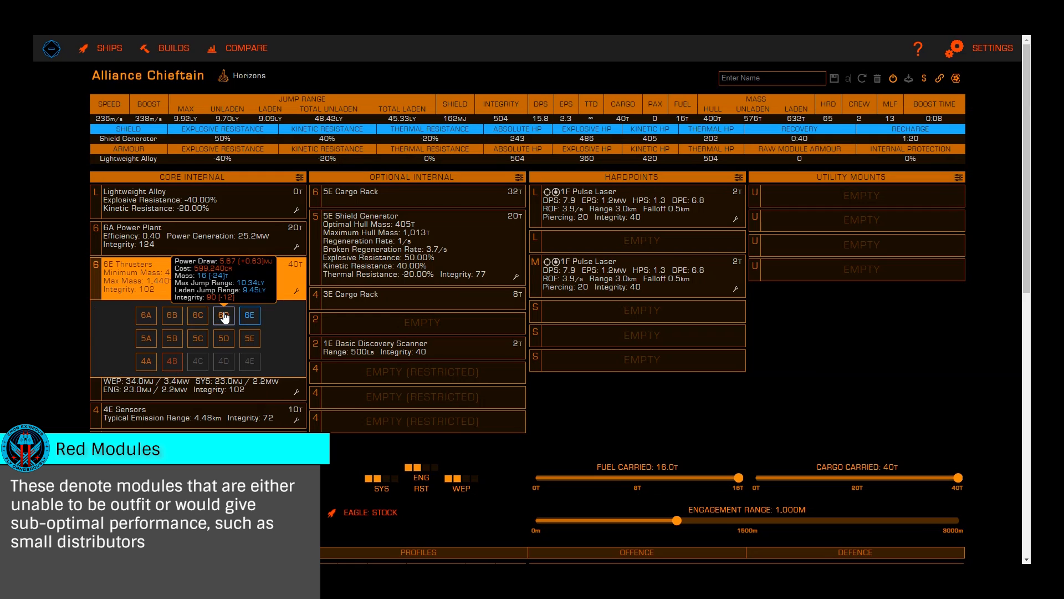
# Step: Fit 6D thrusters and use core module presets for the 6A power plant and 5A FSD
pyautogui.click(223, 315)
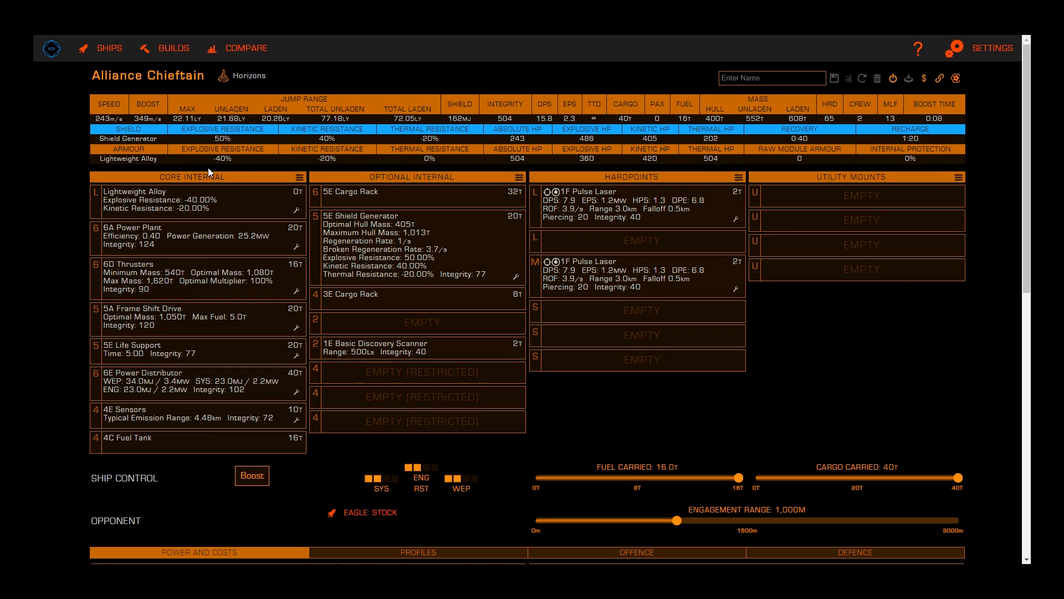
pyautogui.click(298, 178)
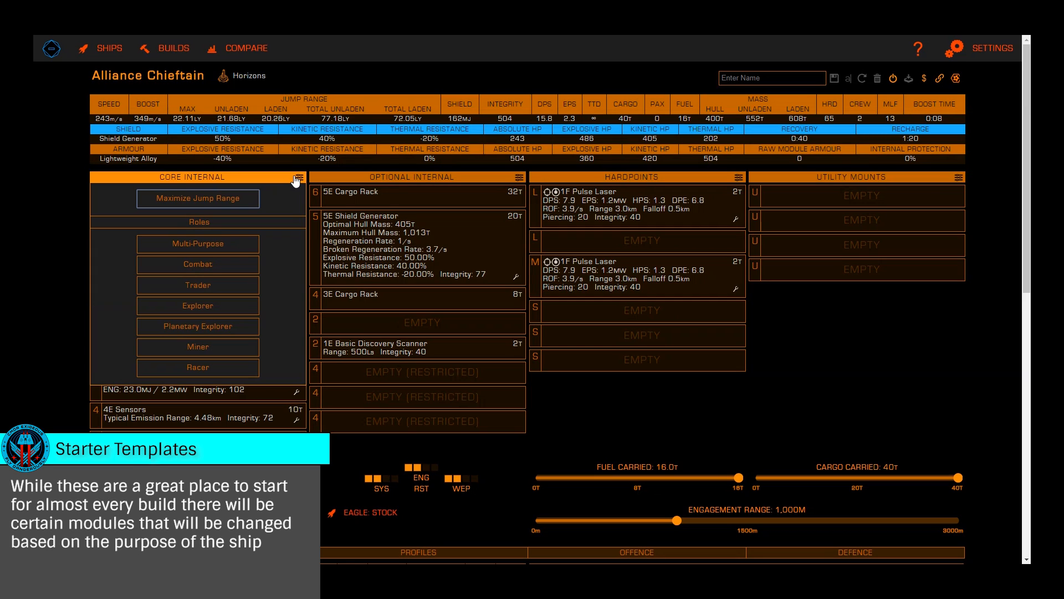
pyautogui.moveTo(290, 185)
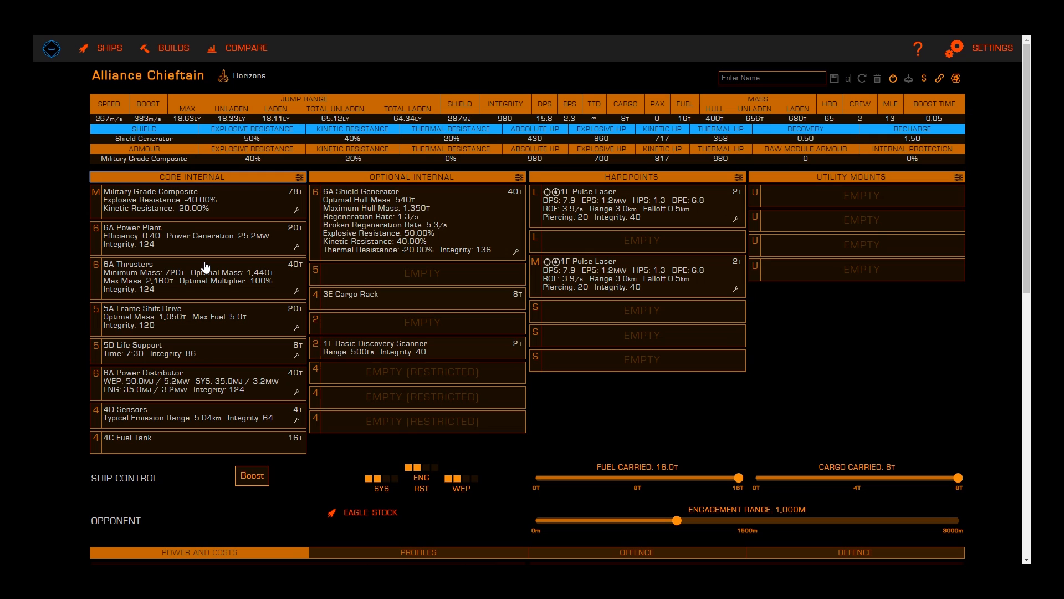
# Step: Fill slots with hull reinforcements, pulse lasers and shield boosters, plus 5D module reinforcement and 4A fuel scoop
pyautogui.click(520, 177)
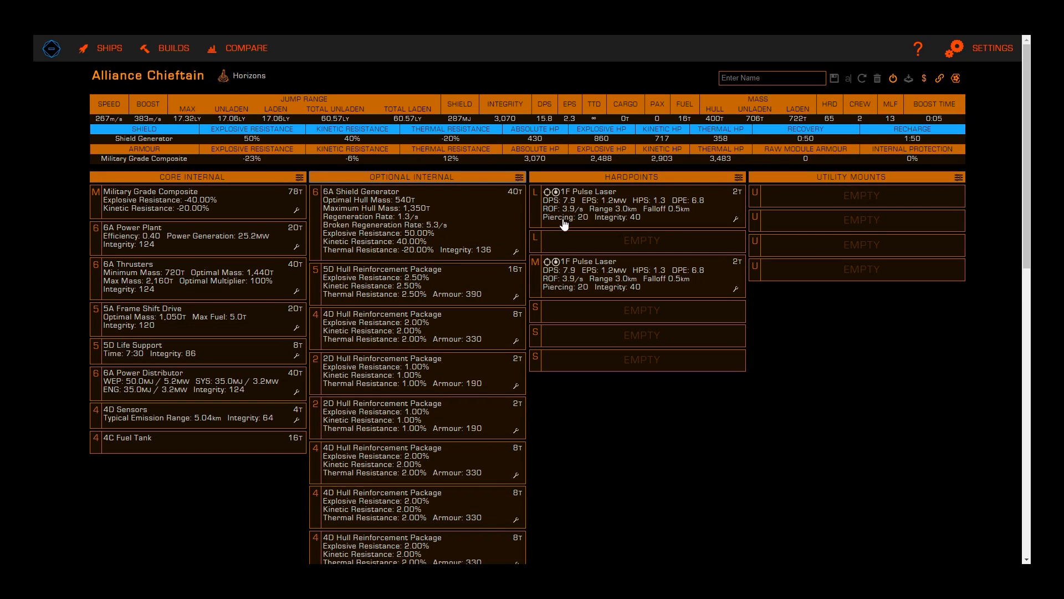
pyautogui.click(631, 204)
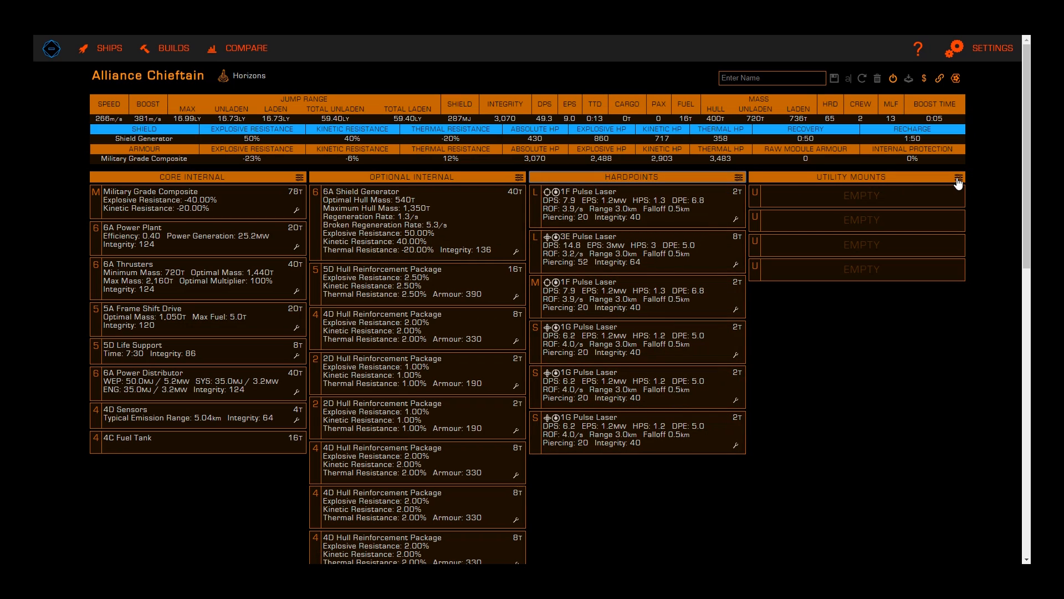
pyautogui.click(958, 177)
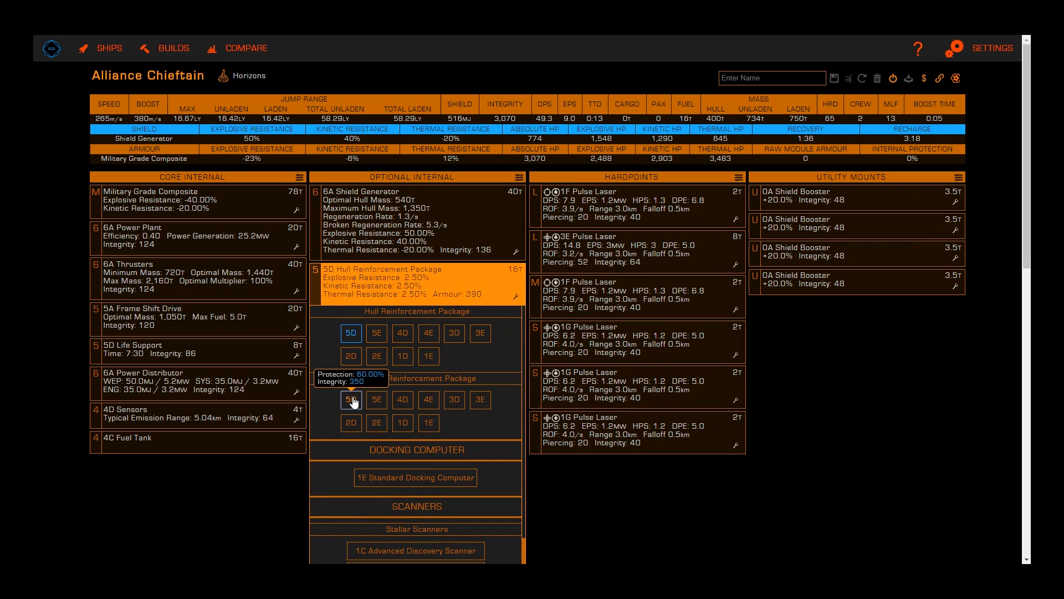
pyautogui.click(351, 399)
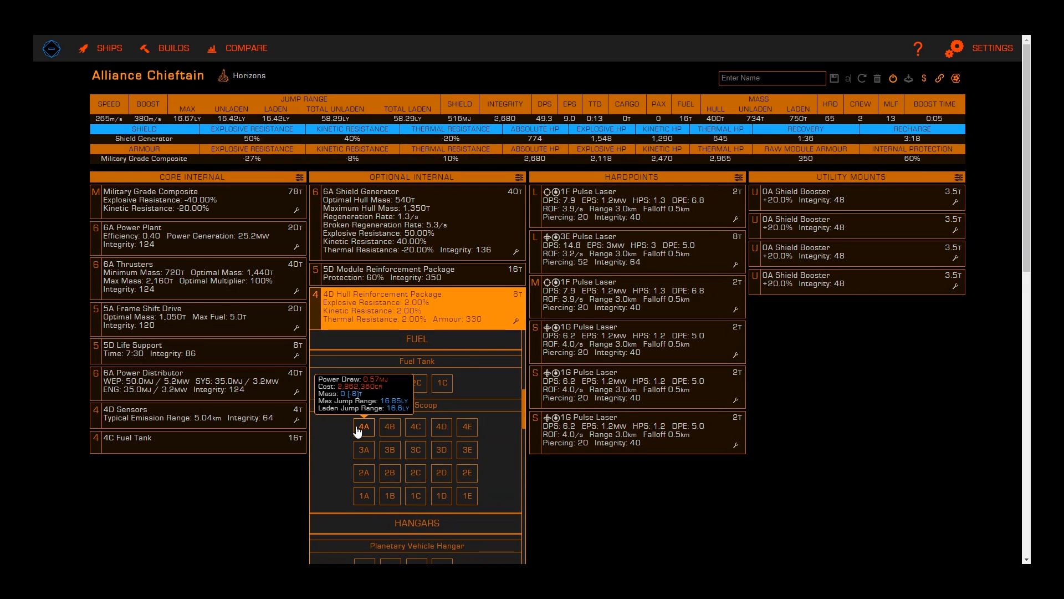
pyautogui.click(364, 426)
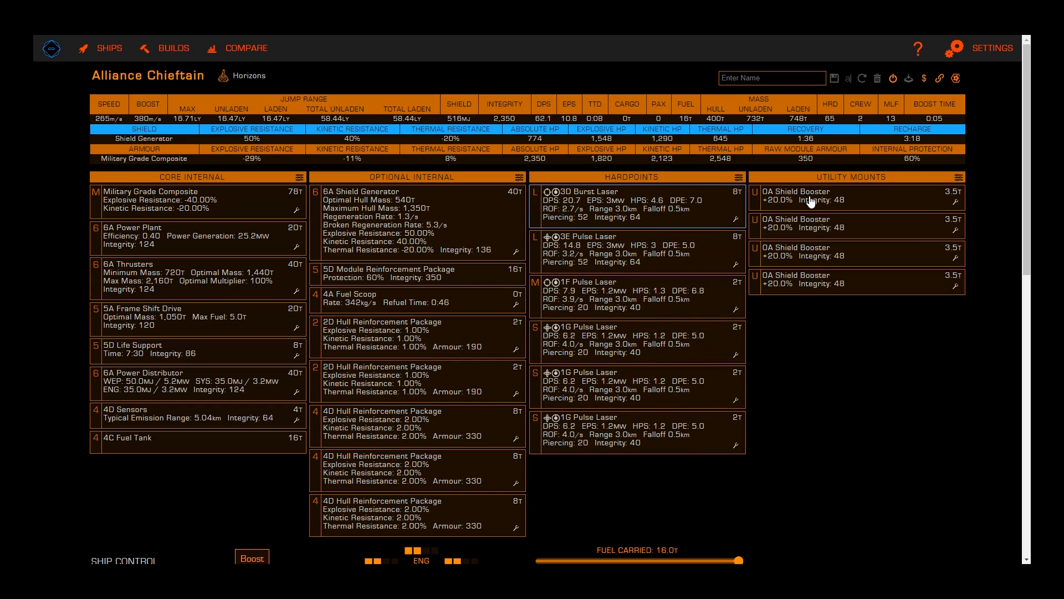
# Step: Swap a shield booster for a chaff launcher and give thrusters grade 5 Dirty at 100% roll
pyautogui.click(295, 298)
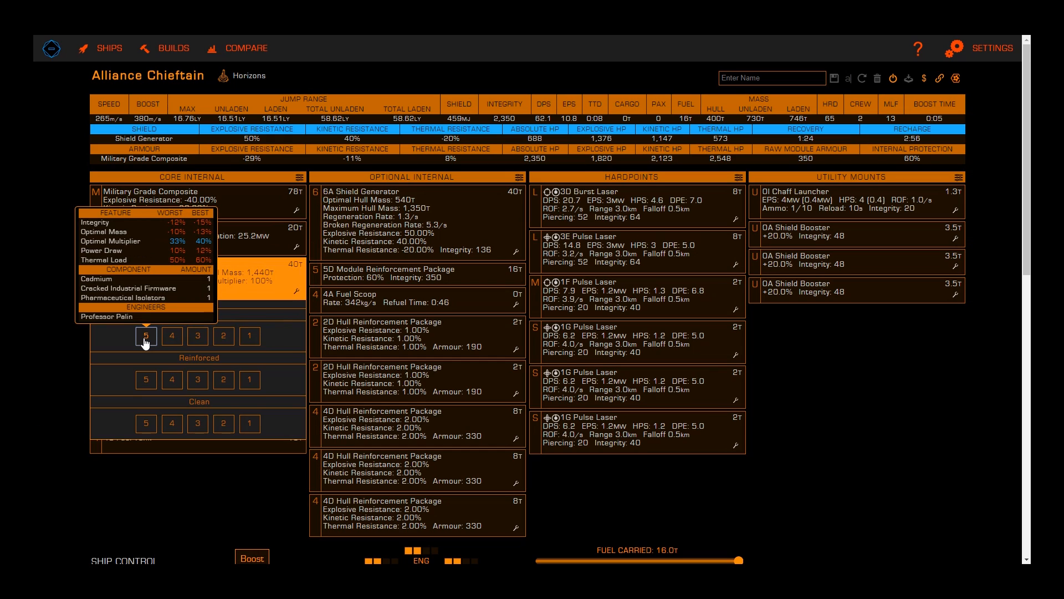
pyautogui.click(146, 336)
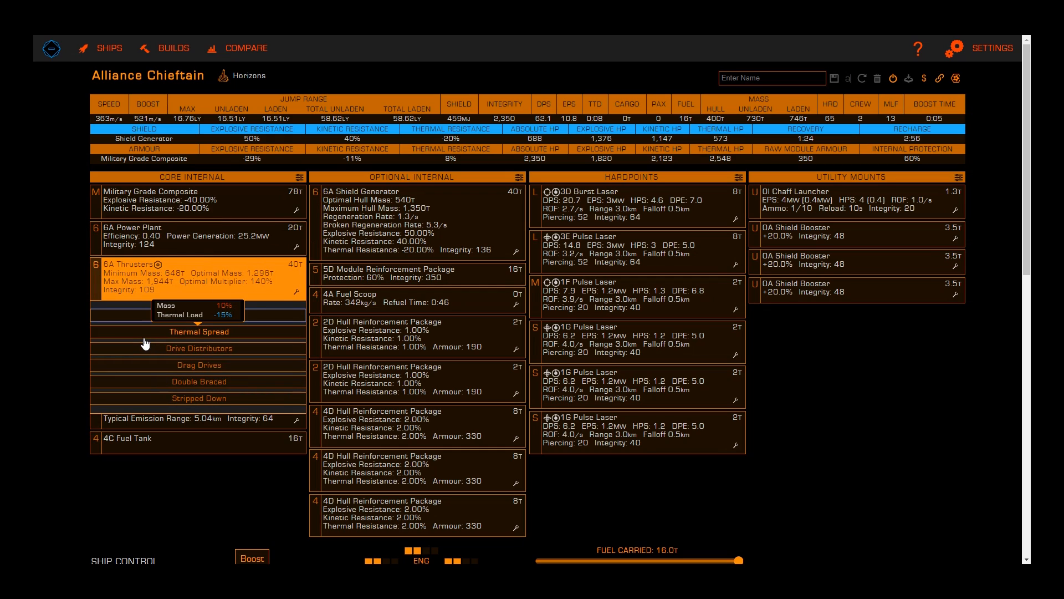
pyautogui.moveTo(199, 348)
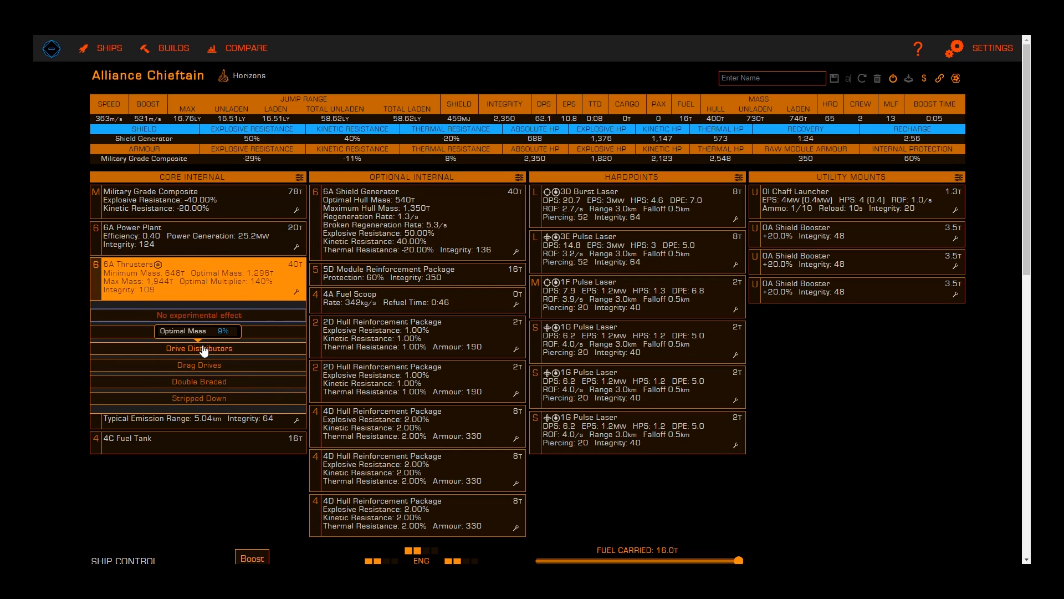
pyautogui.moveTo(200, 366)
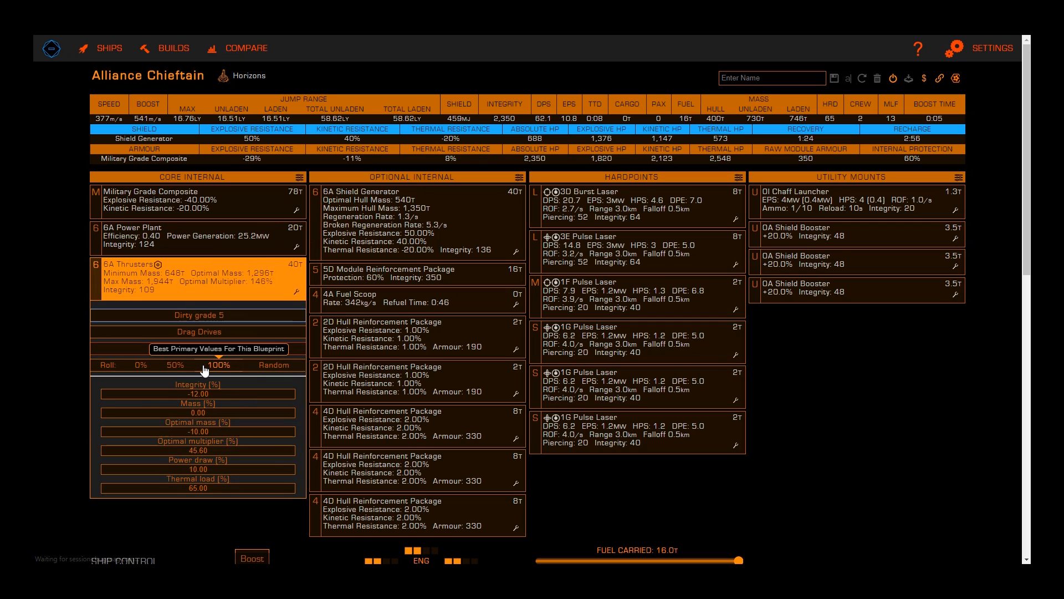
pyautogui.click(217, 348)
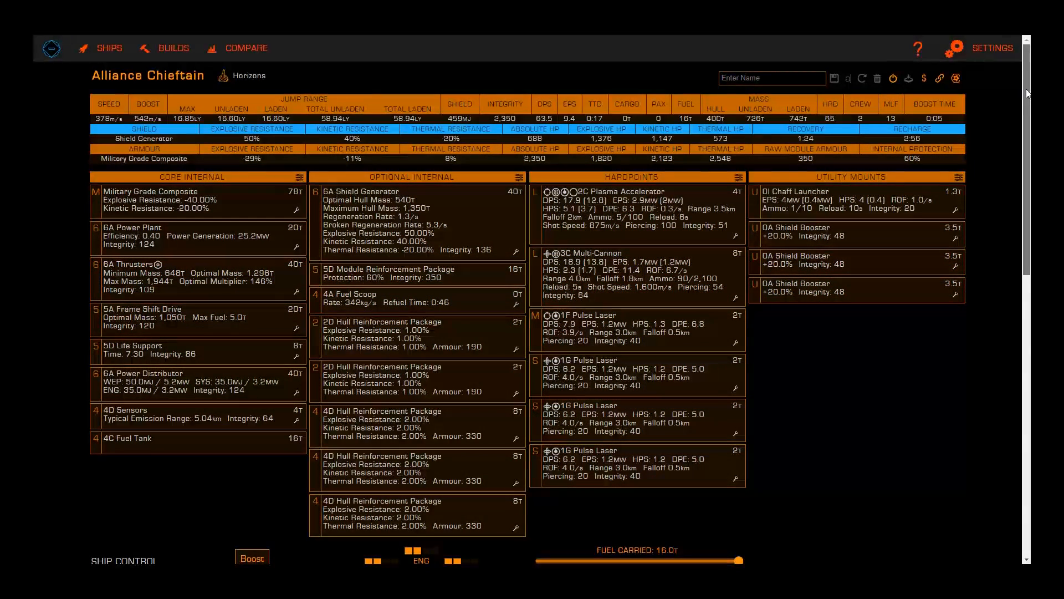
# Step: Check the Profiles and Defence panels, then return to the Power and Costs breakdown
pyautogui.scroll(-3)
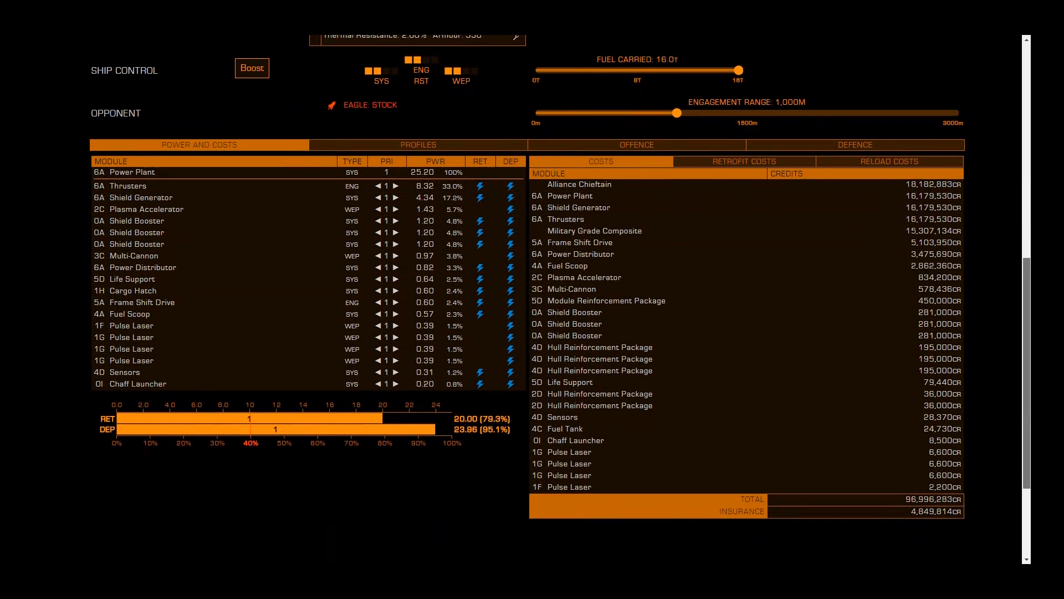
pyautogui.scroll(3)
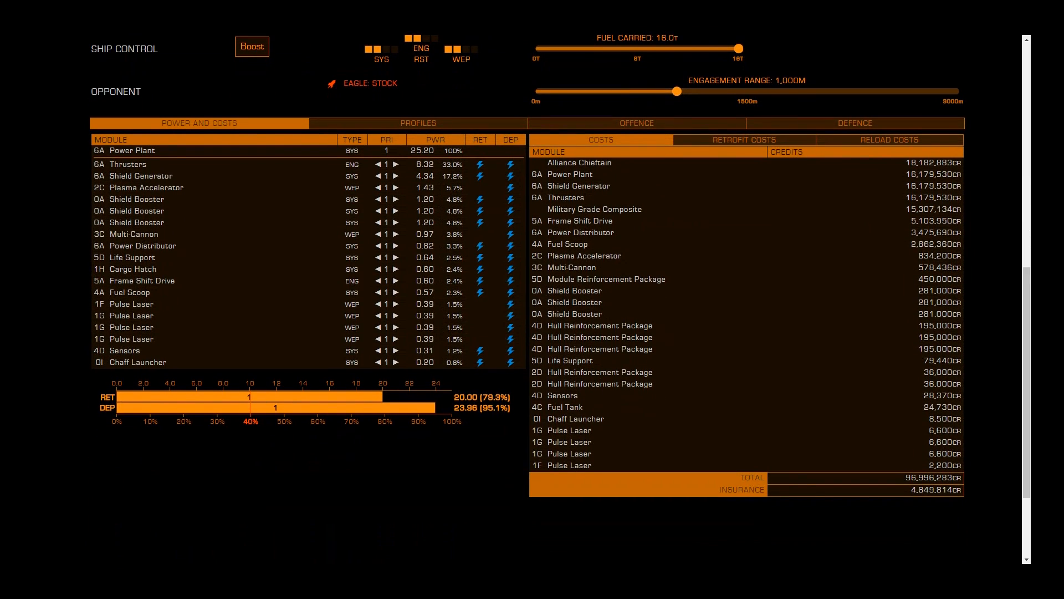
pyautogui.click(418, 123)
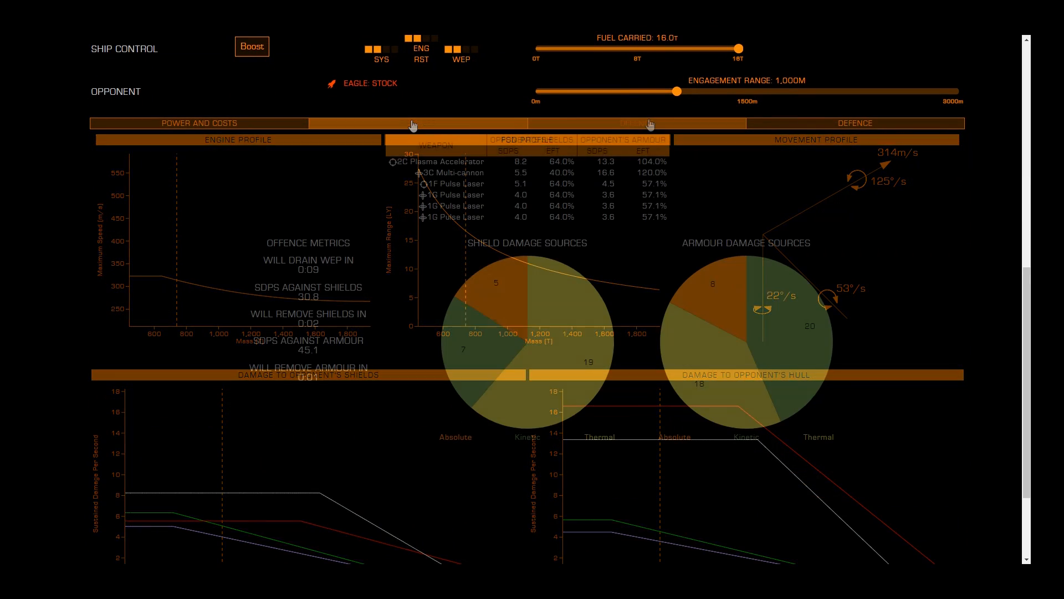
pyautogui.click(855, 123)
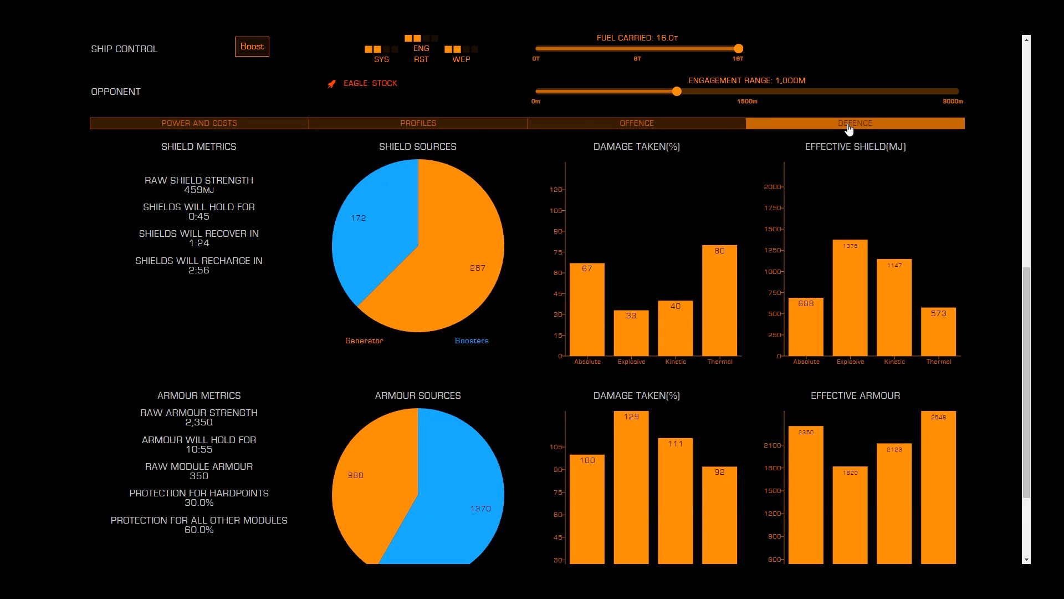
pyautogui.click(198, 123)
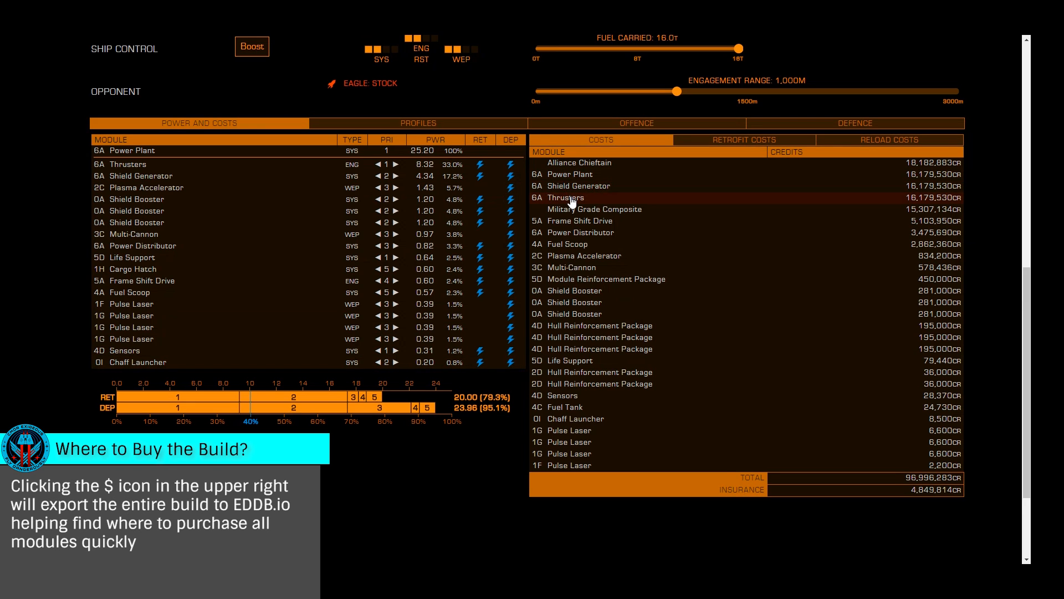
pyautogui.moveTo(574, 209)
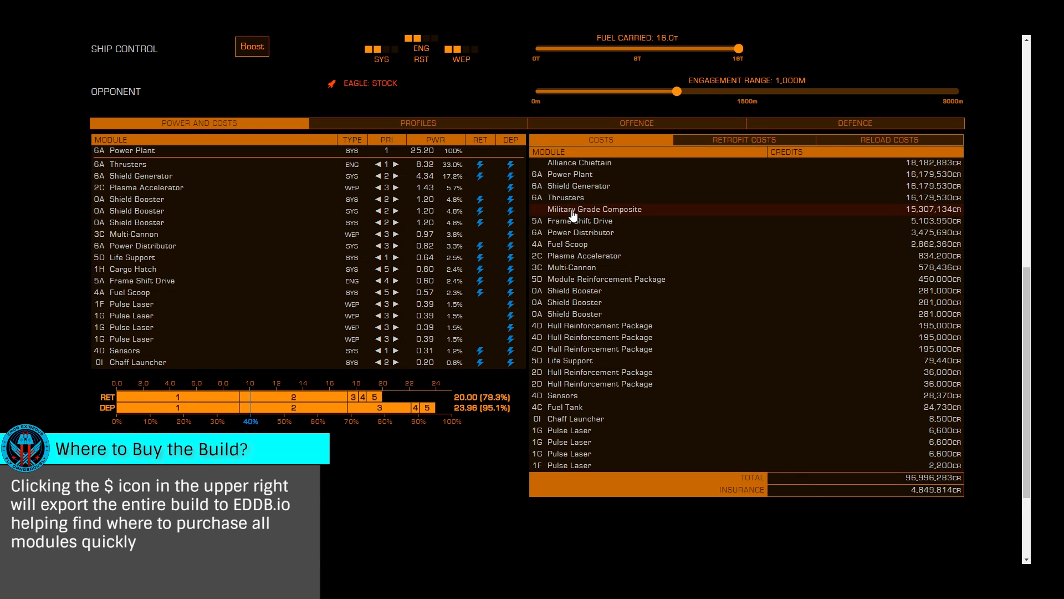
# Step: View the damage profiles, then the offence analysis: 30.8 DPS vs shields, 45.1 vs armour
pyautogui.click(418, 123)
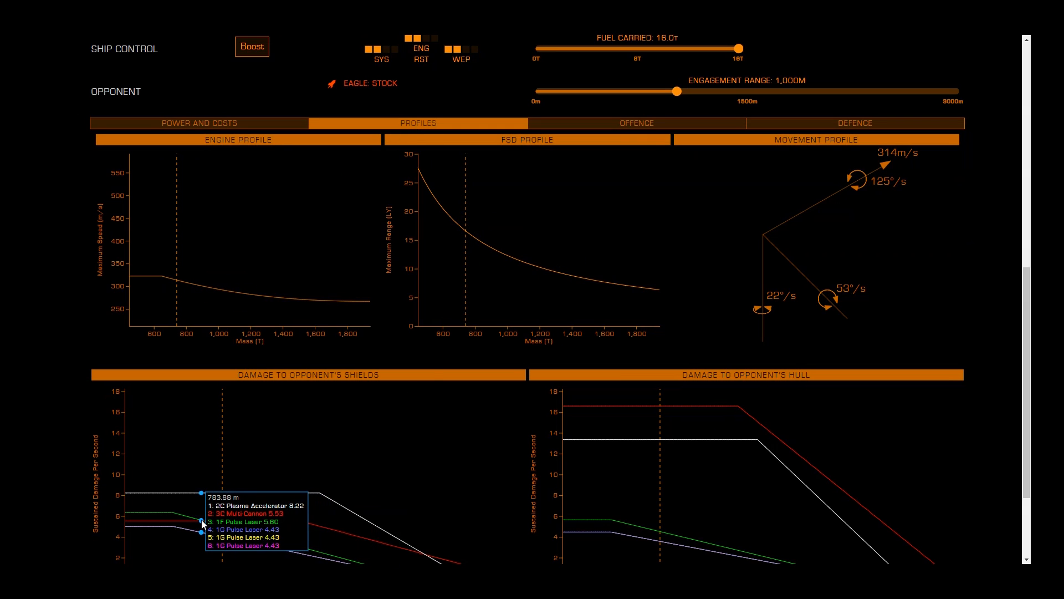
pyautogui.moveTo(378, 543)
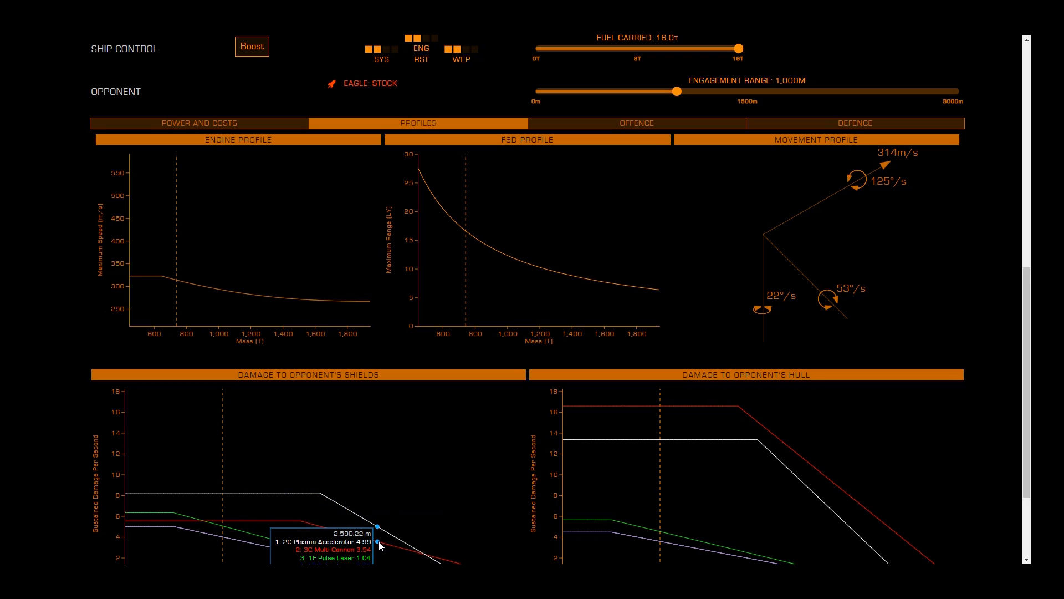
pyautogui.moveTo(686, 441)
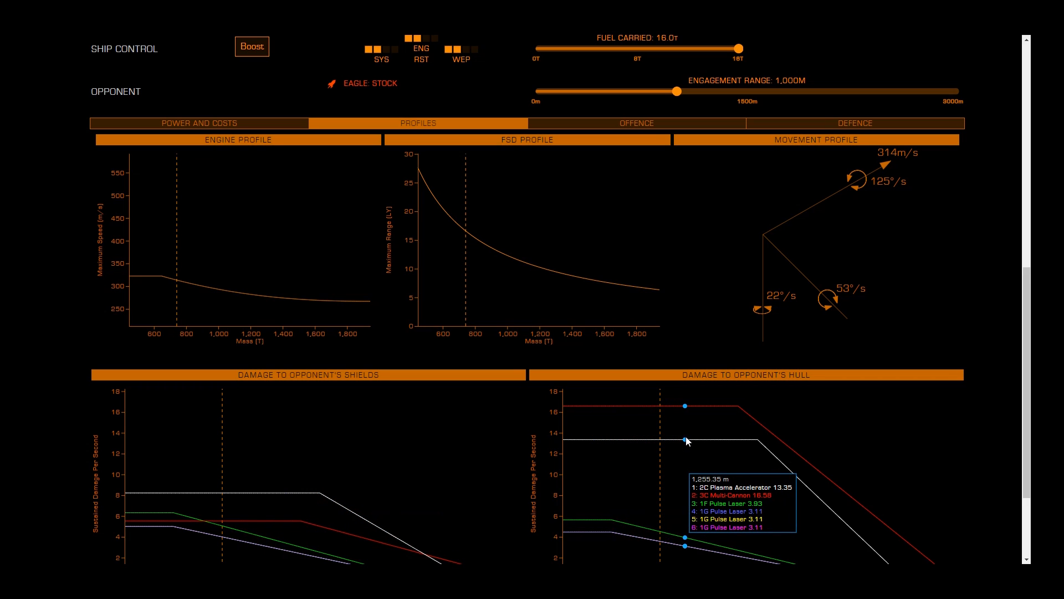
pyautogui.click(636, 123)
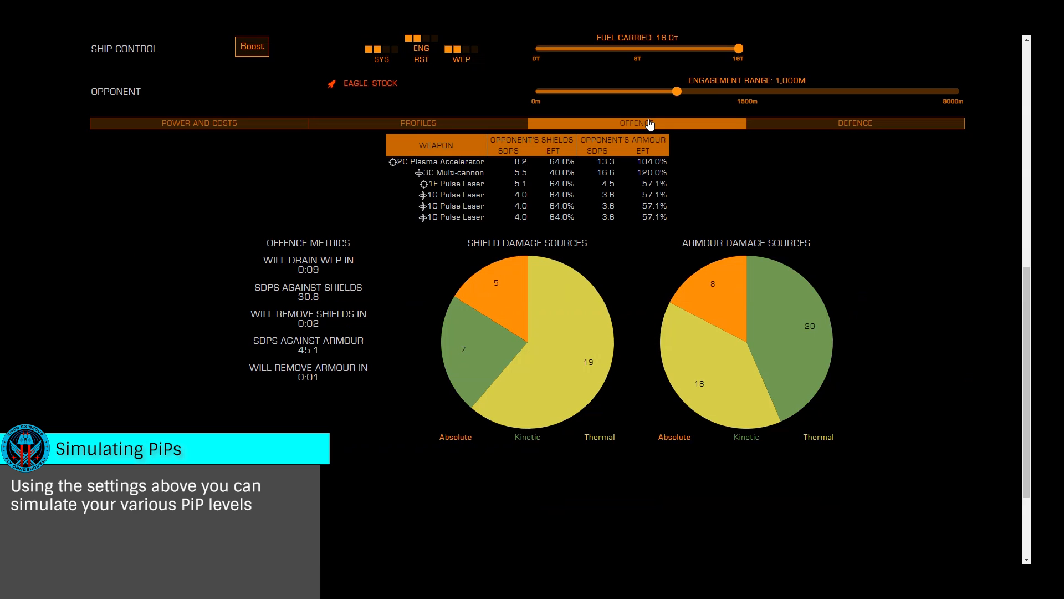
# Step: Review the Chieftain's shield and armour sources in the Defence analysis panel
pyautogui.click(853, 123)
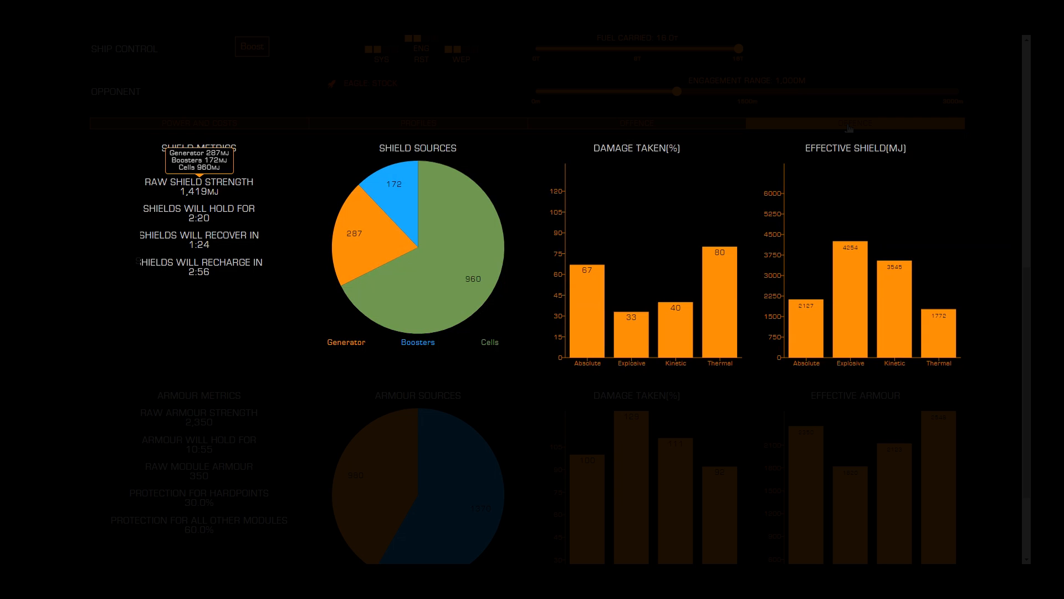
pyautogui.click(854, 123)
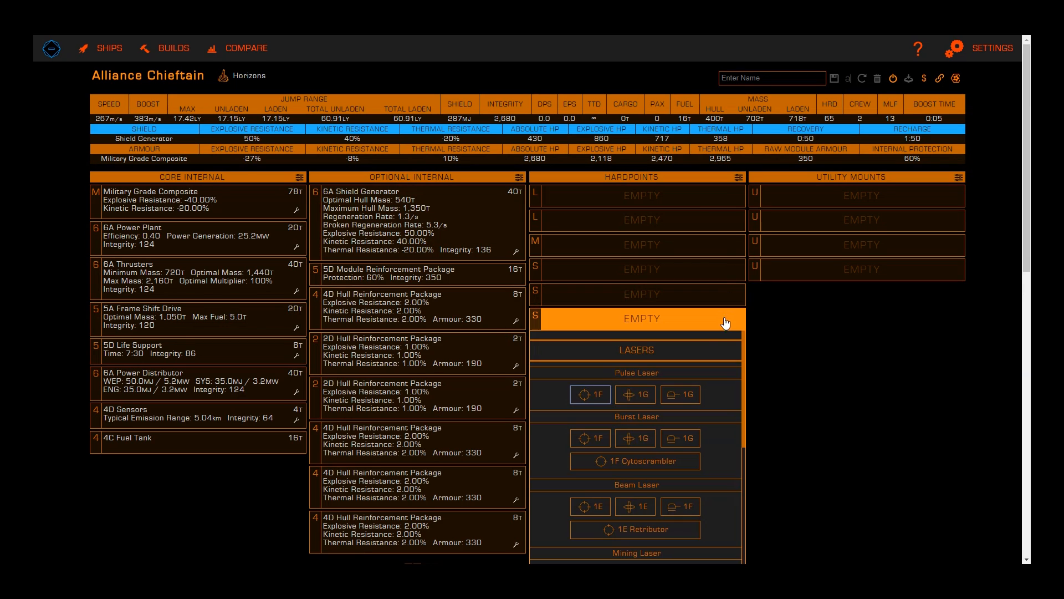
# Step: Mount a weapon on the medium hardpoint, bringing the build's DPS to 199.2
pyautogui.scroll(-3)
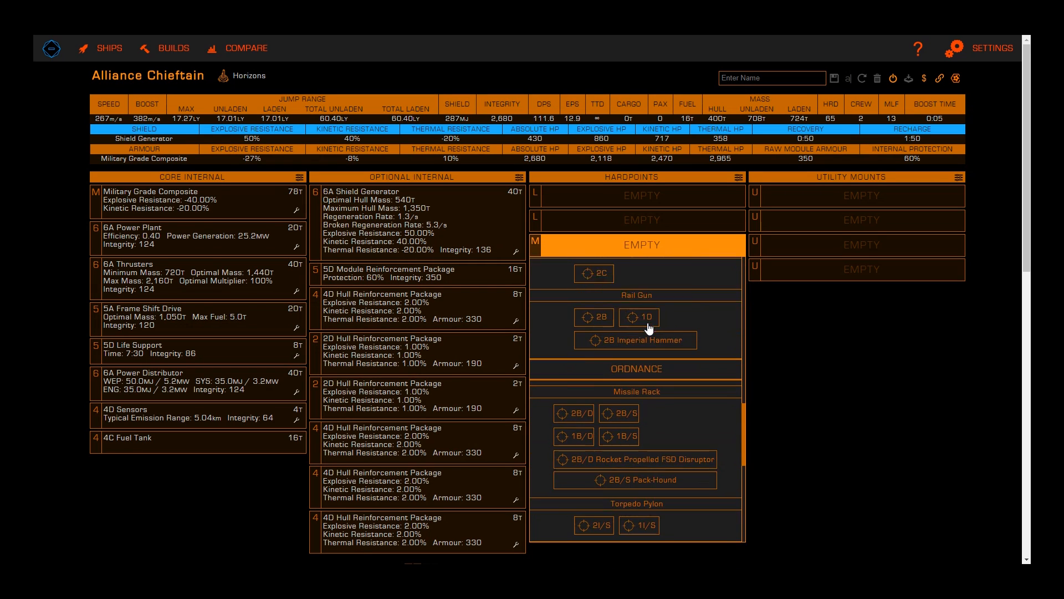
pyautogui.click(639, 220)
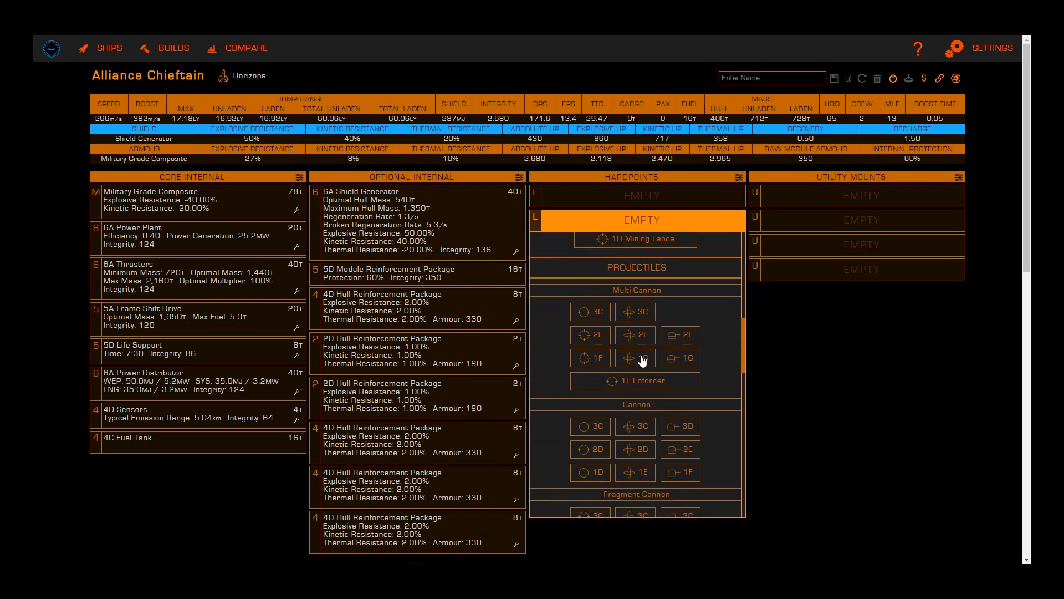
pyautogui.scroll(-3)
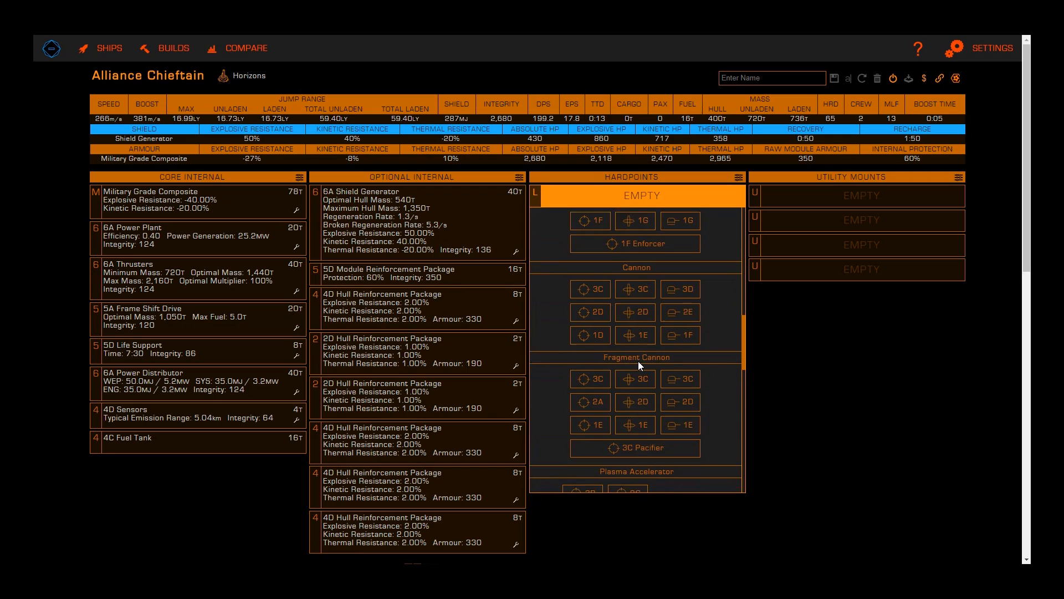